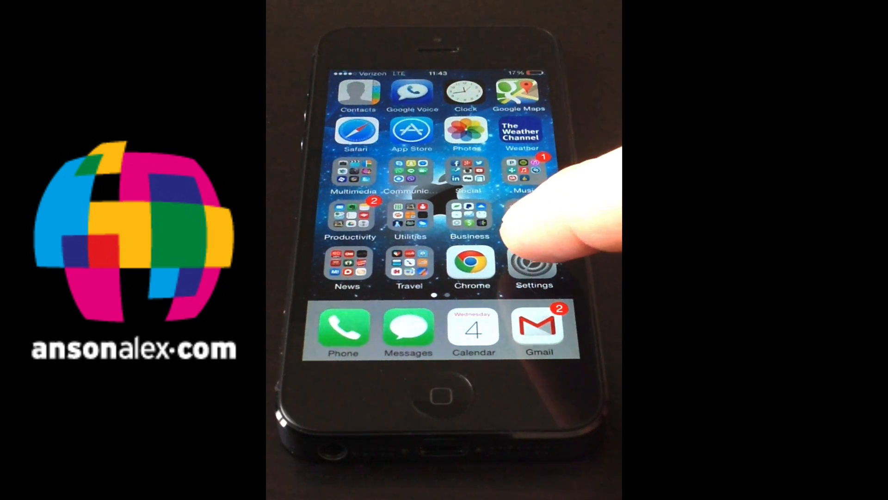
Open Settings and go to the Messages page, where iMessage is on.
click(532, 264)
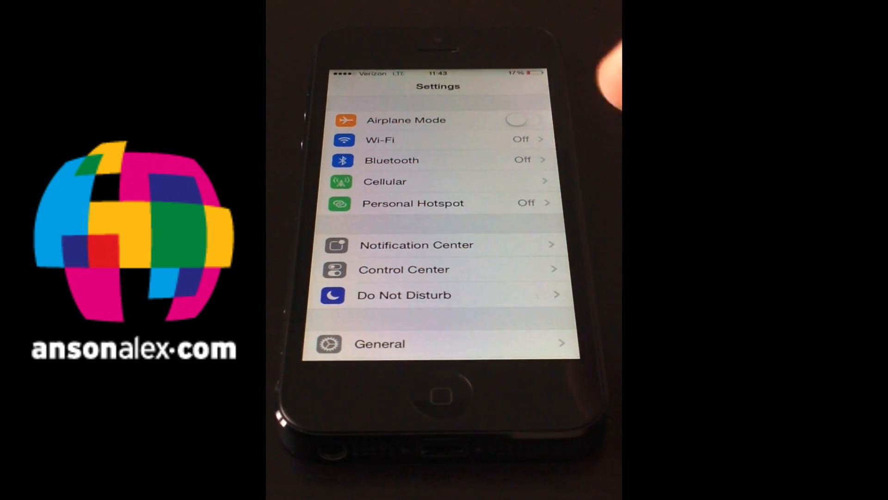
scroll(down, 3)
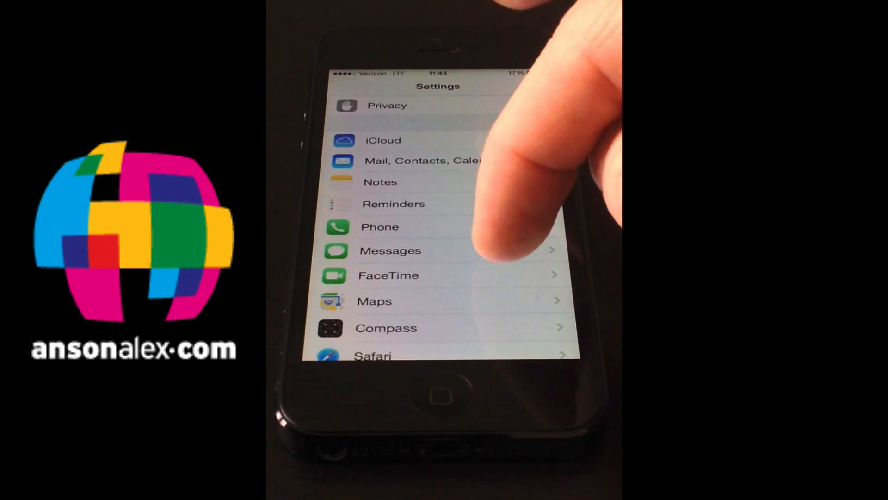
click(389, 250)
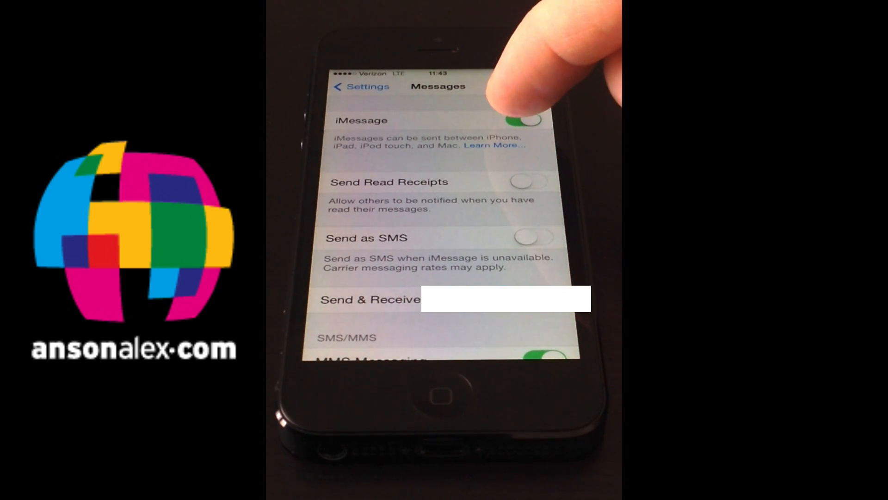
Switch iMessage off, then switch FaceTime off on the FaceTime settings page.
click(520, 119)
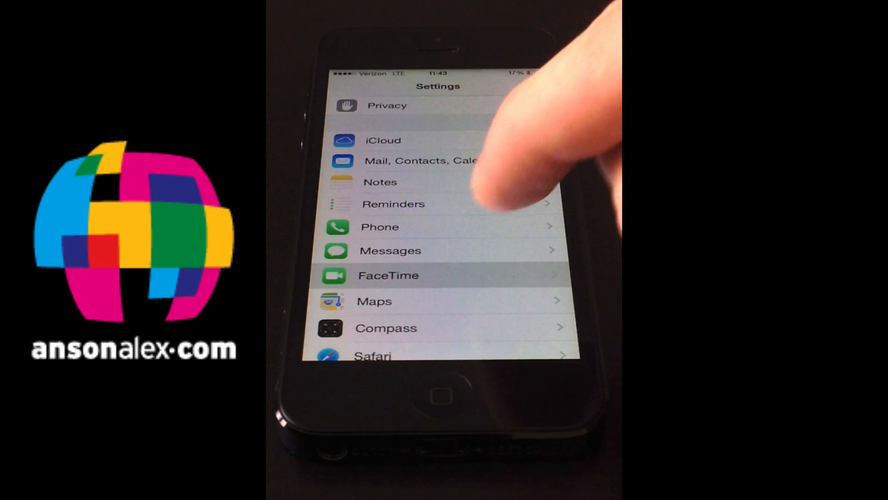
click(389, 275)
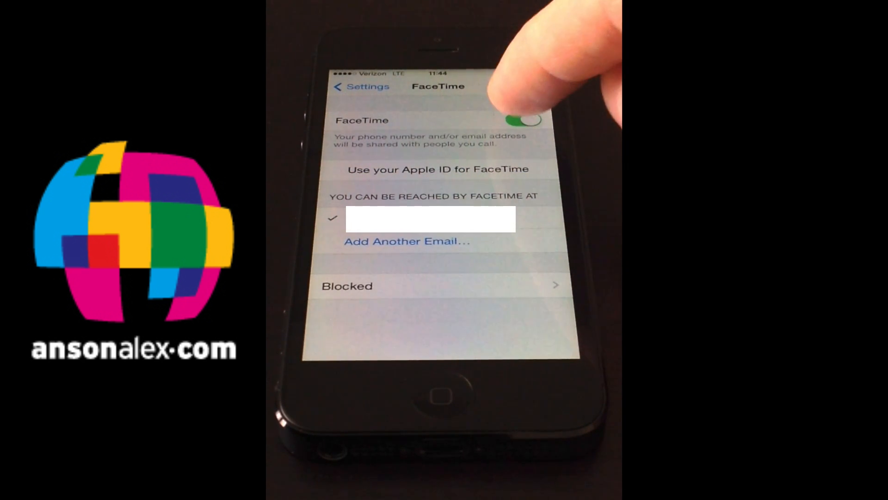
click(522, 120)
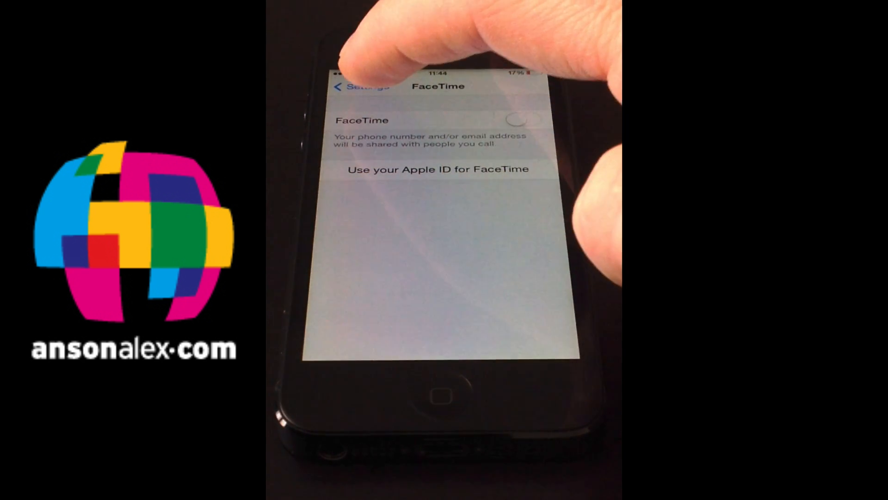
Return to the main Settings list on the way to General's Reset options.
click(356, 87)
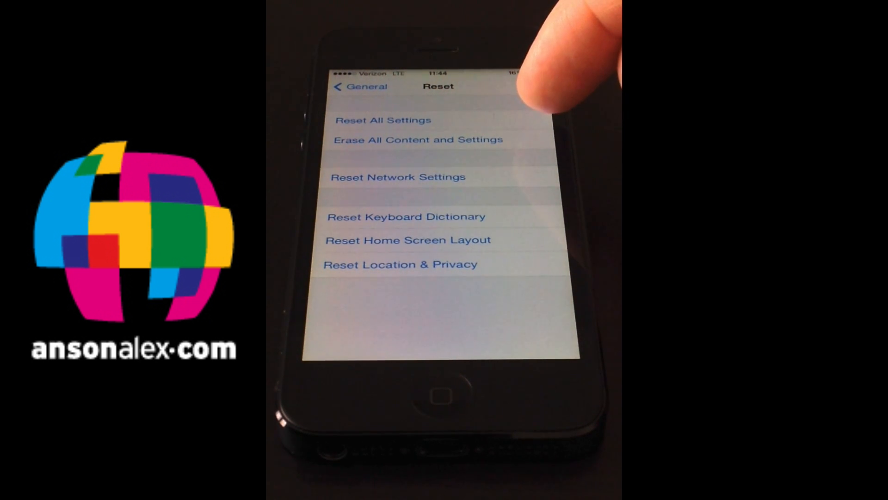
Leave the Reset page without resetting anything and return to General.
click(417, 140)
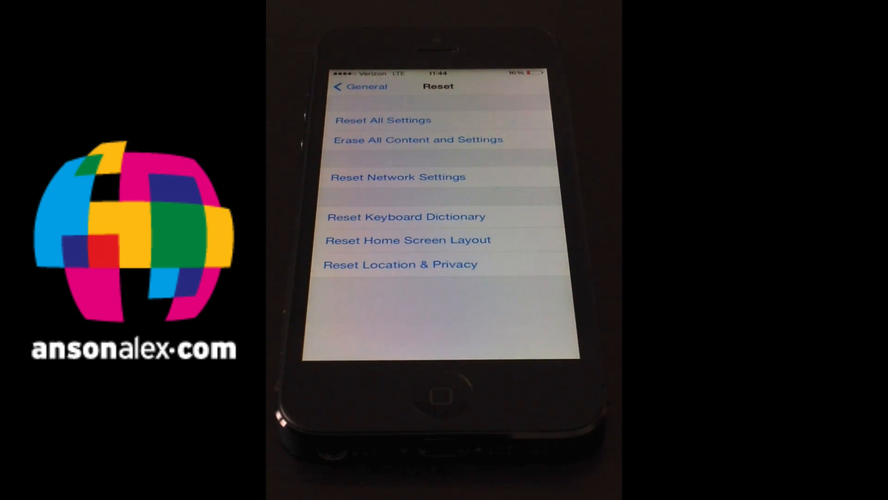
click(351, 86)
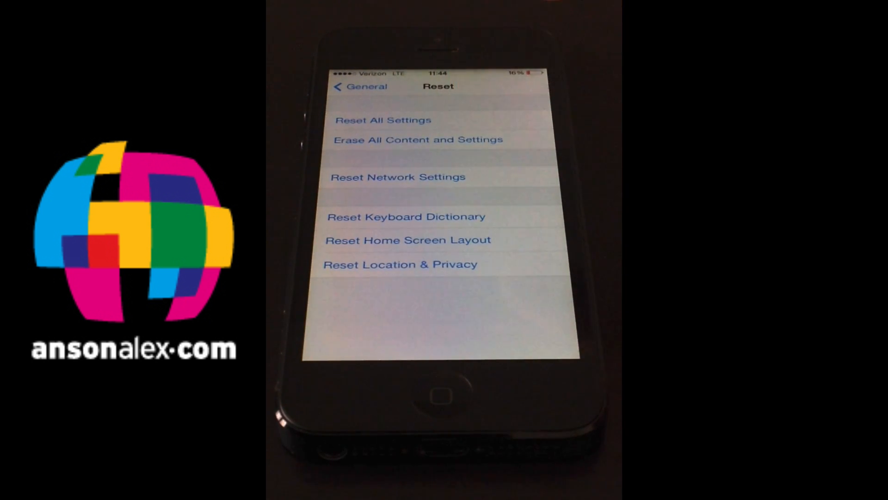
click(383, 120)
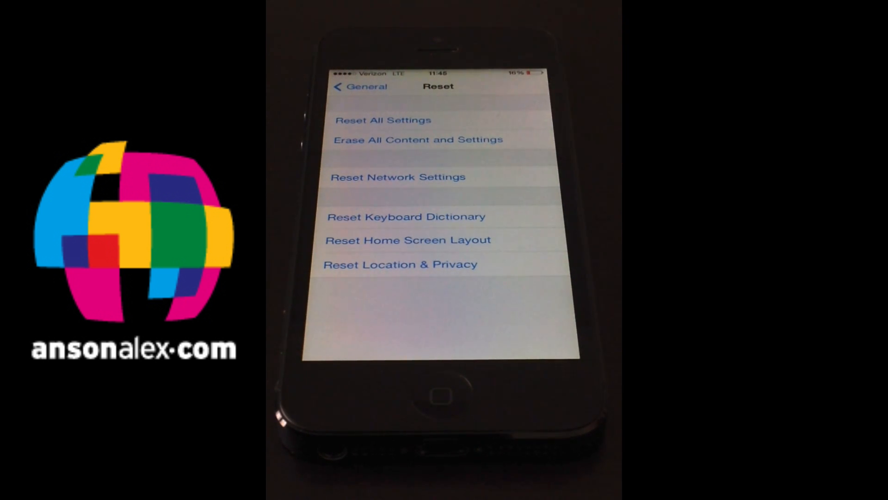
click(360, 87)
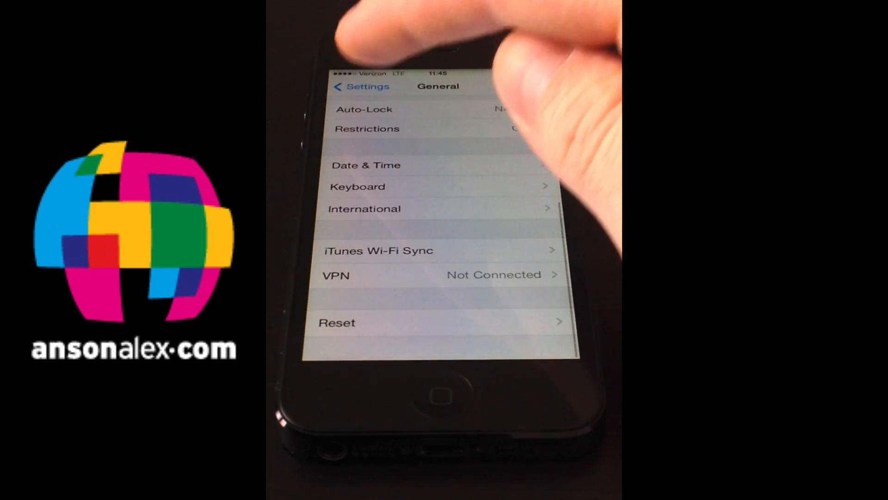
Turn iMessage back on under Messages and reach the Apple ID sign-in page.
click(355, 86)
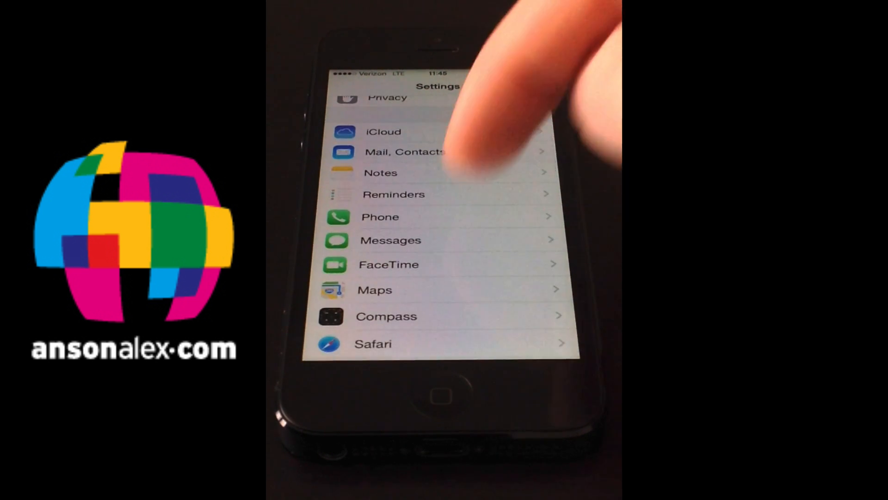
click(389, 240)
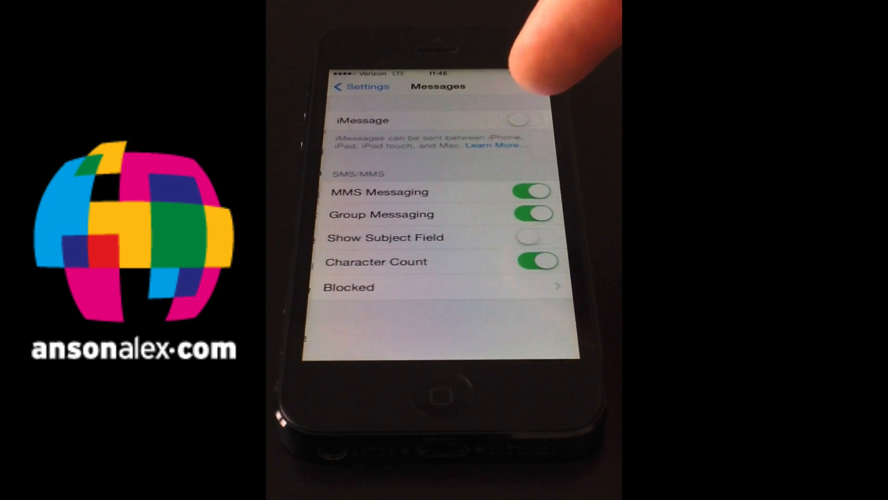
click(524, 120)
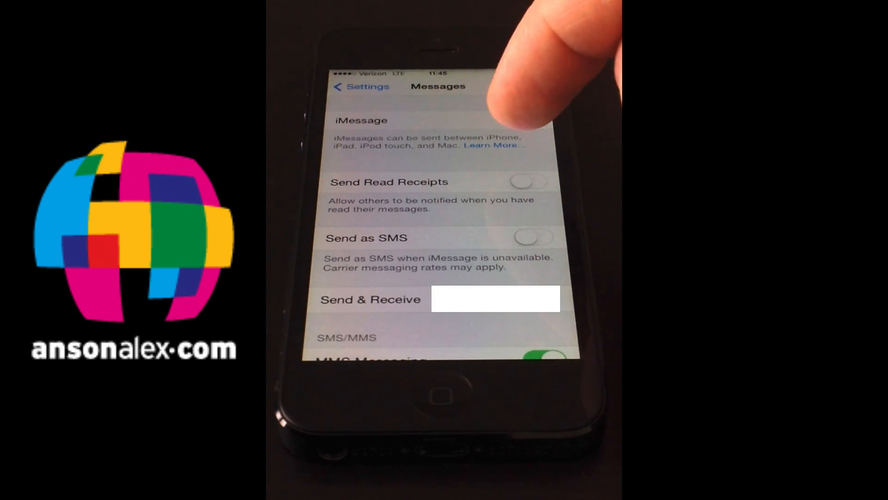
click(527, 120)
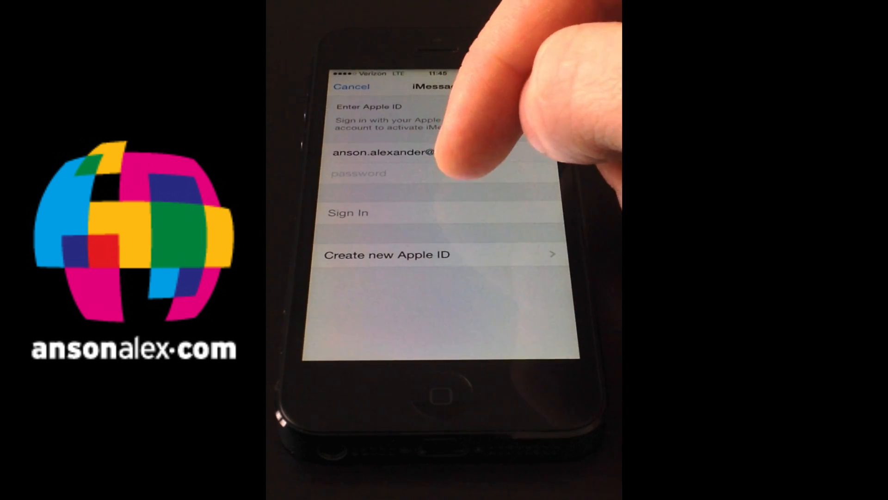
Sign in to iMessage and return to Messages with four Send & Receive addresses.
click(417, 172)
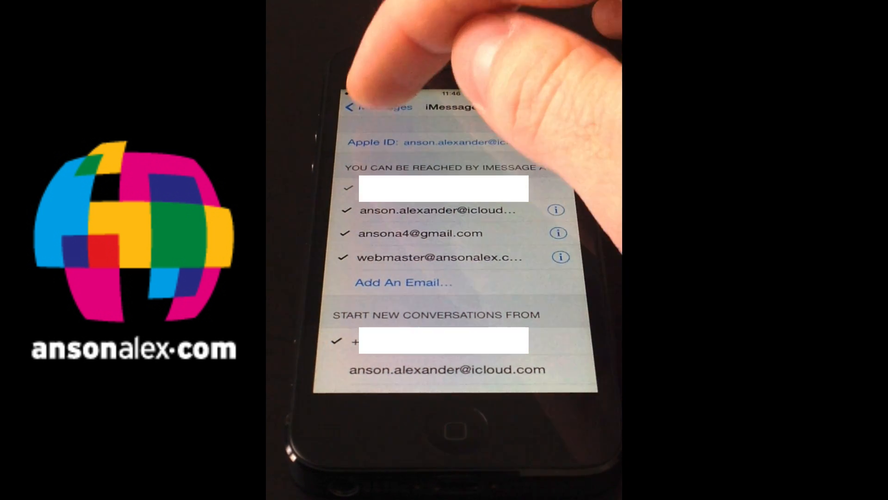
click(365, 106)
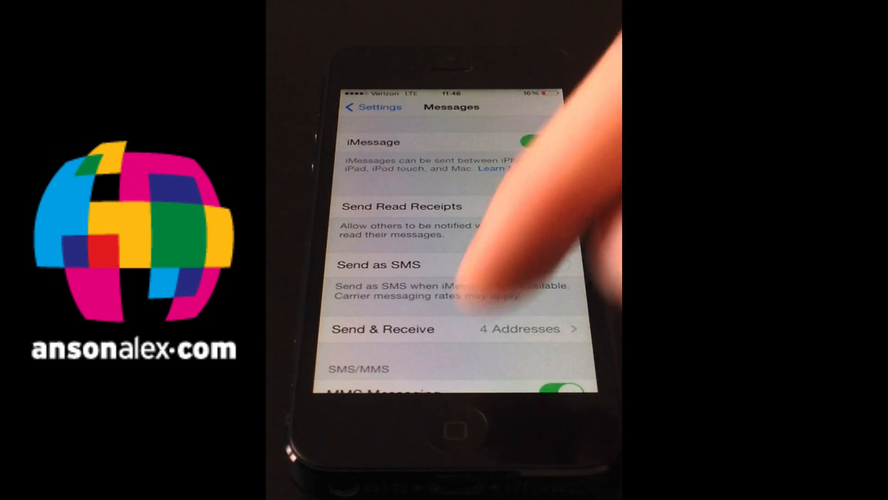